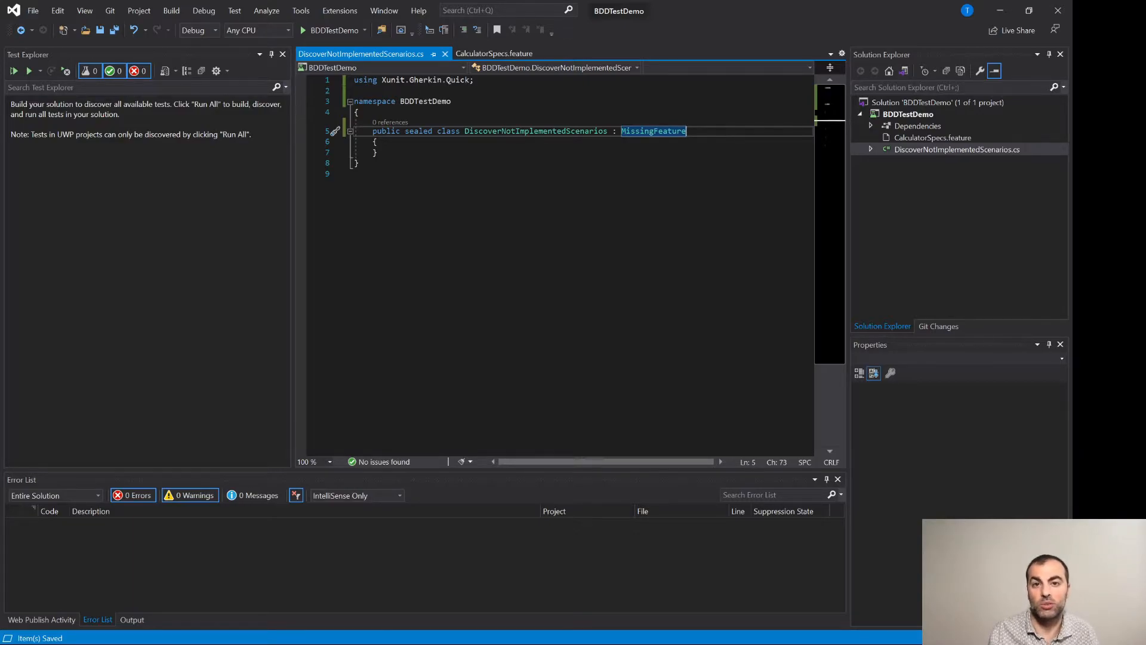
Set CalculatorSpecs.feature's Copy to Output Directory property so it is copied to the build output
{"action": "left_click", "coordinate": [494, 53]}
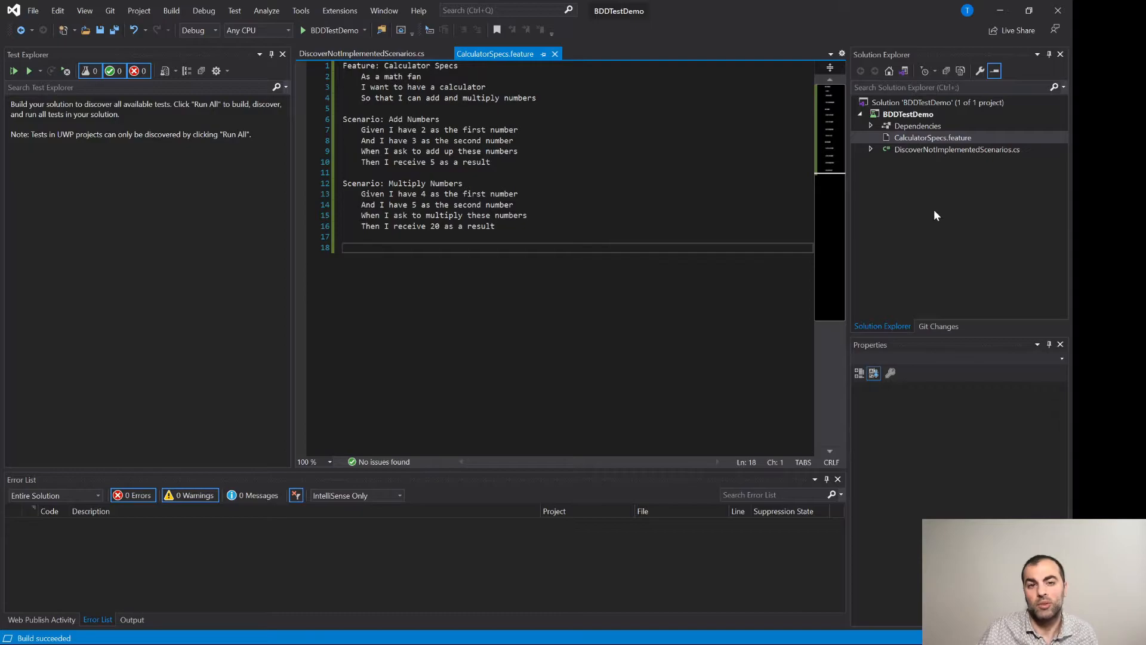
{"action": "left_click", "coordinate": [933, 137]}
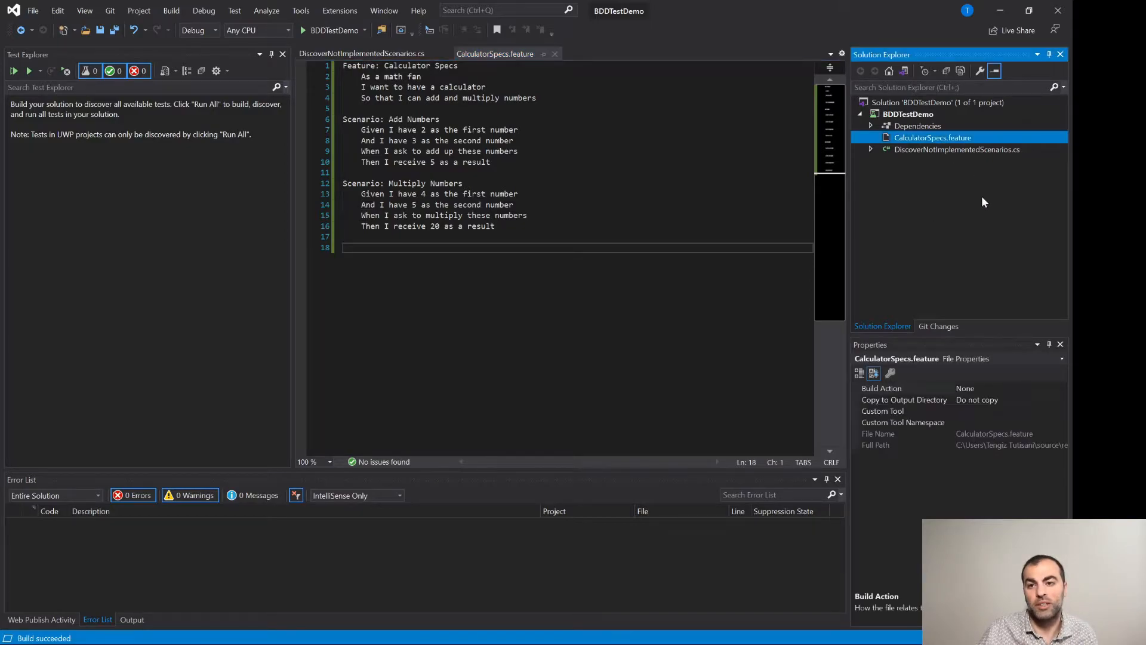
{"action": "mouse_move", "coordinate": [974, 305]}
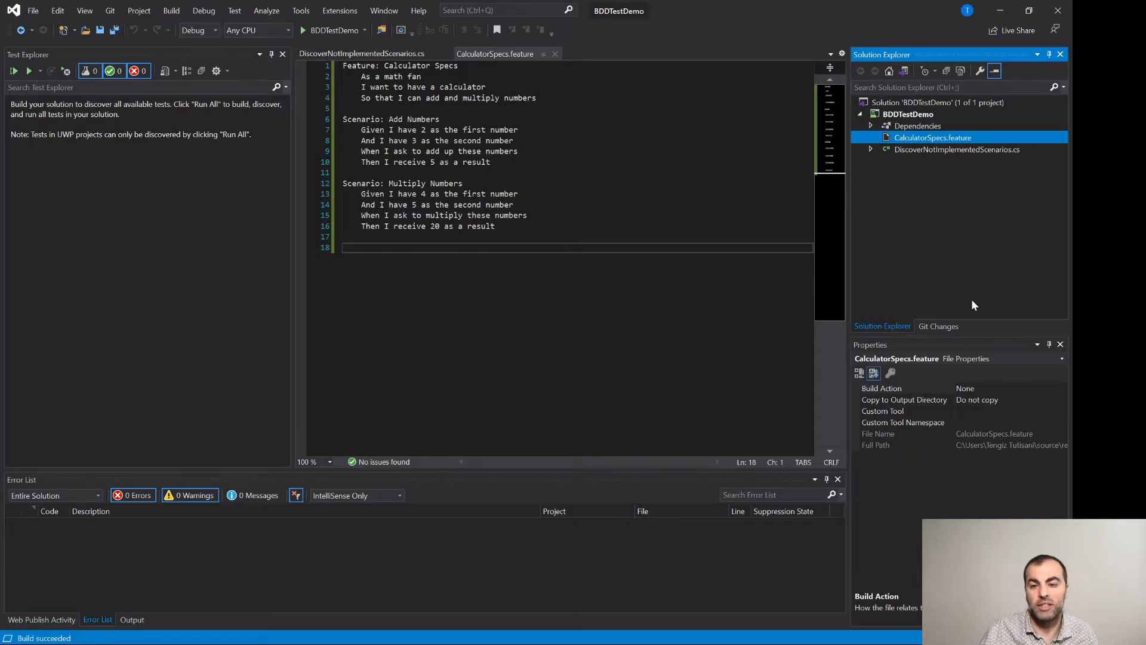
{"action": "mouse_move", "coordinate": [1006, 408]}
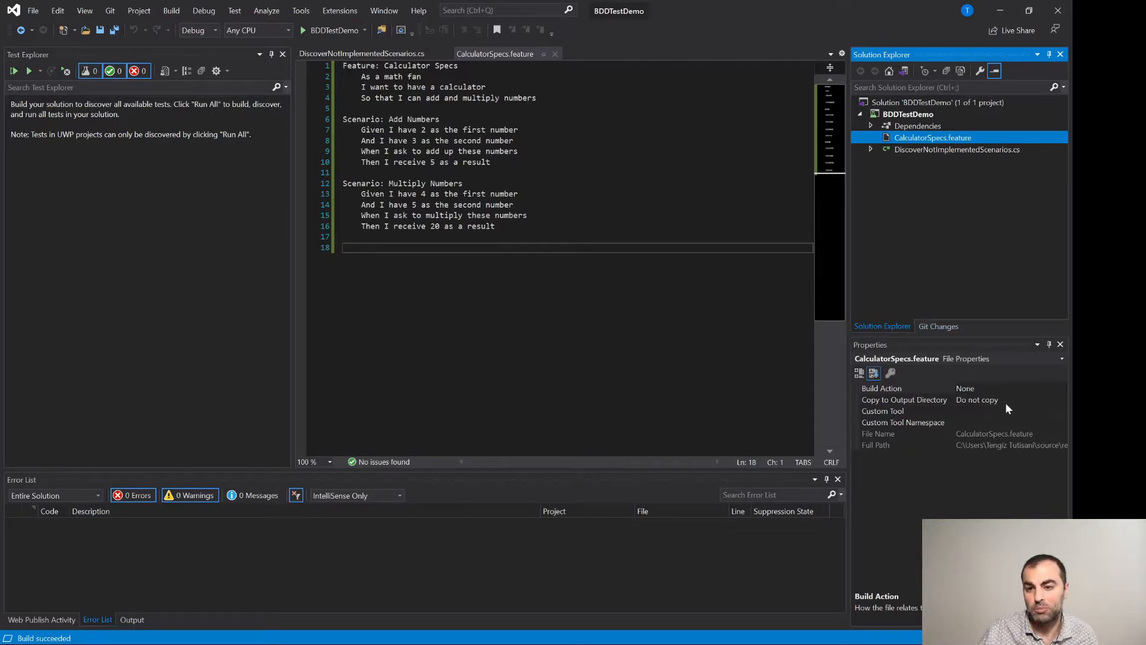
{"action": "left_click", "coordinate": [1060, 400]}
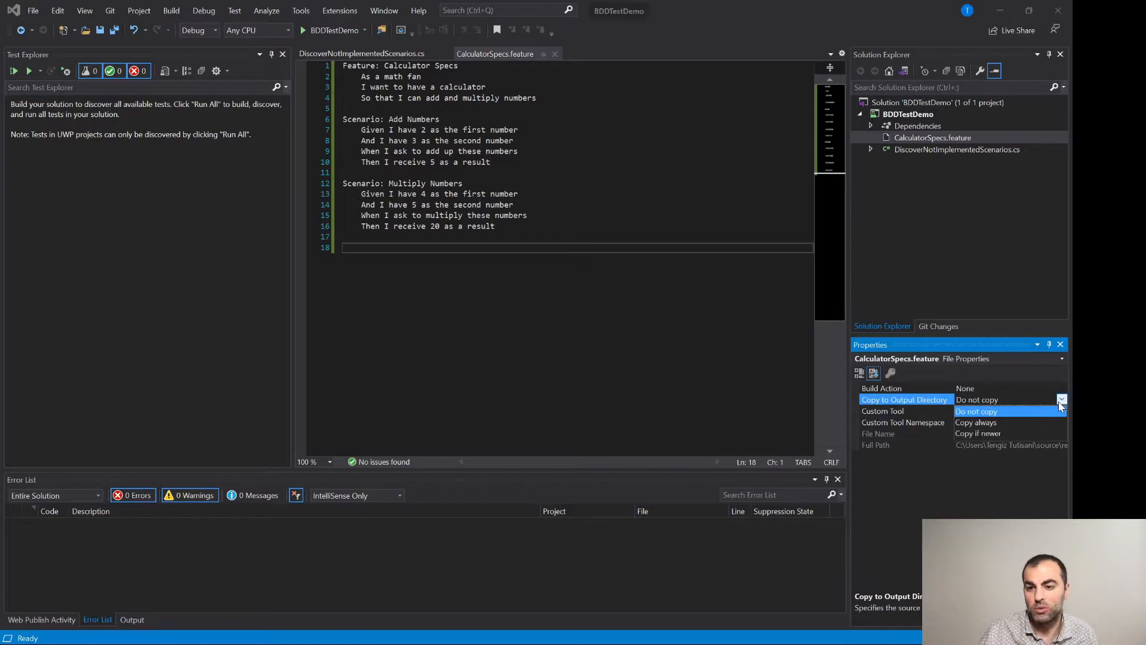
{"action": "left_click", "coordinate": [982, 434]}
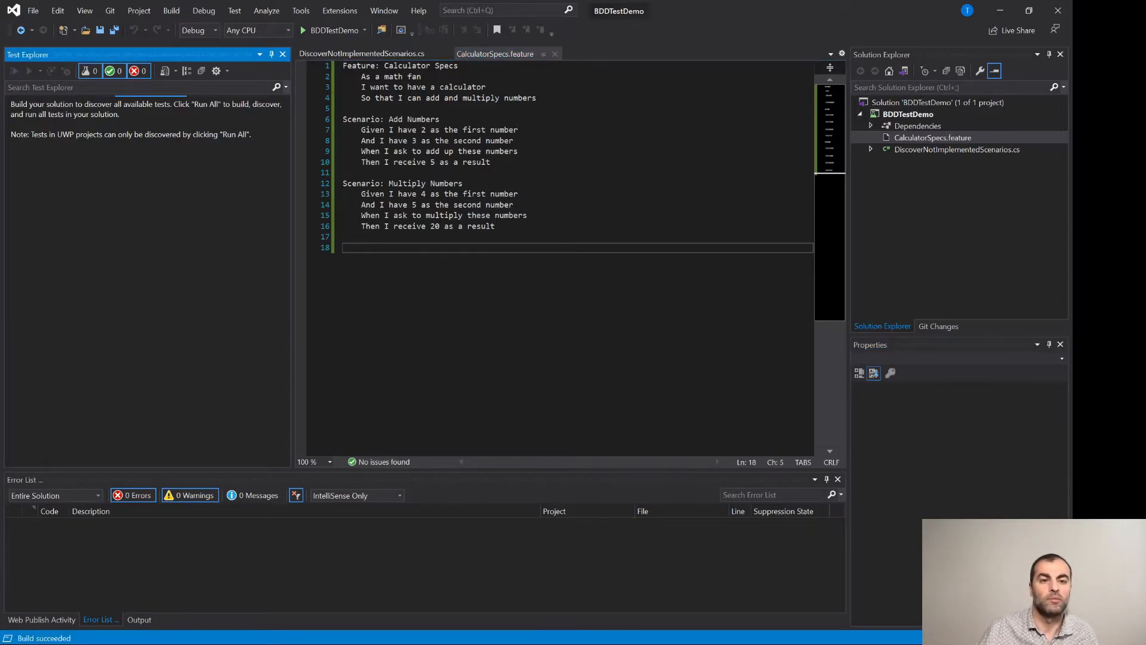
Expand Test Explorer to both failing scenario tests and select the Add Numbers 'not implemented' message
{"action": "left_click", "coordinate": [13, 70]}
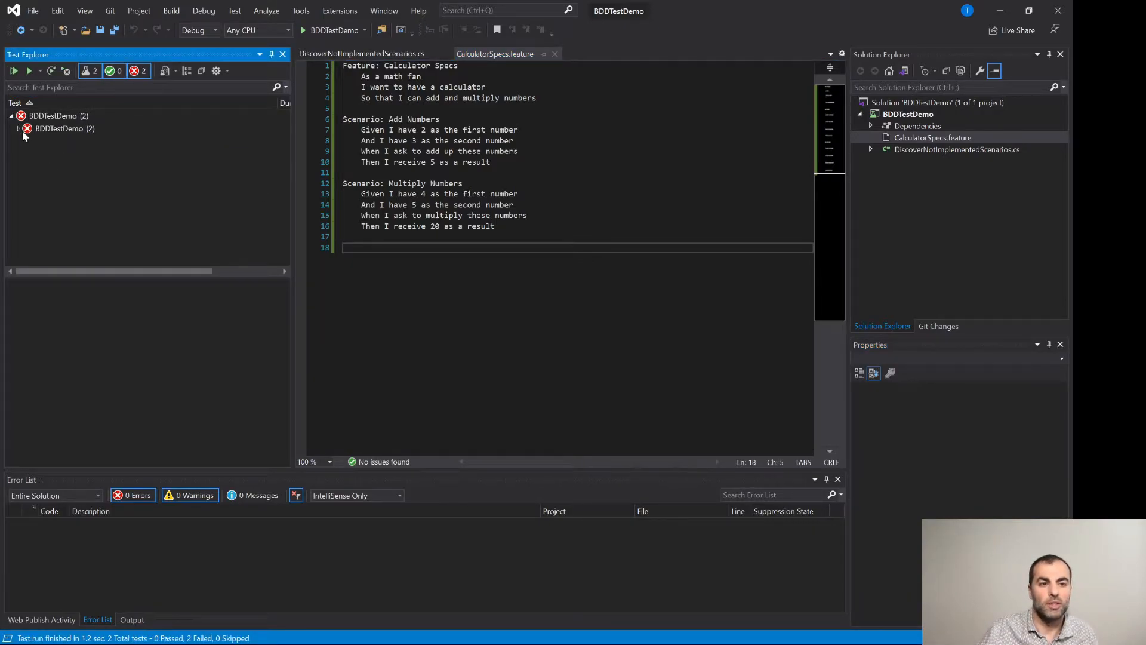
{"action": "left_click", "coordinate": [18, 128]}
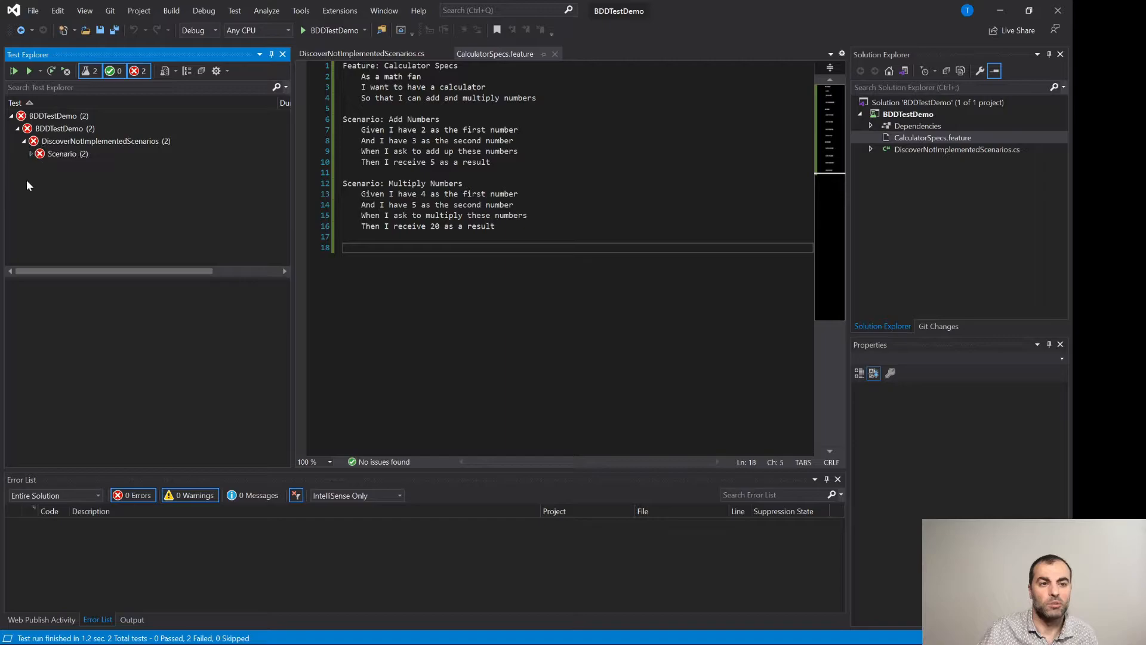
{"action": "left_click", "coordinate": [31, 154]}
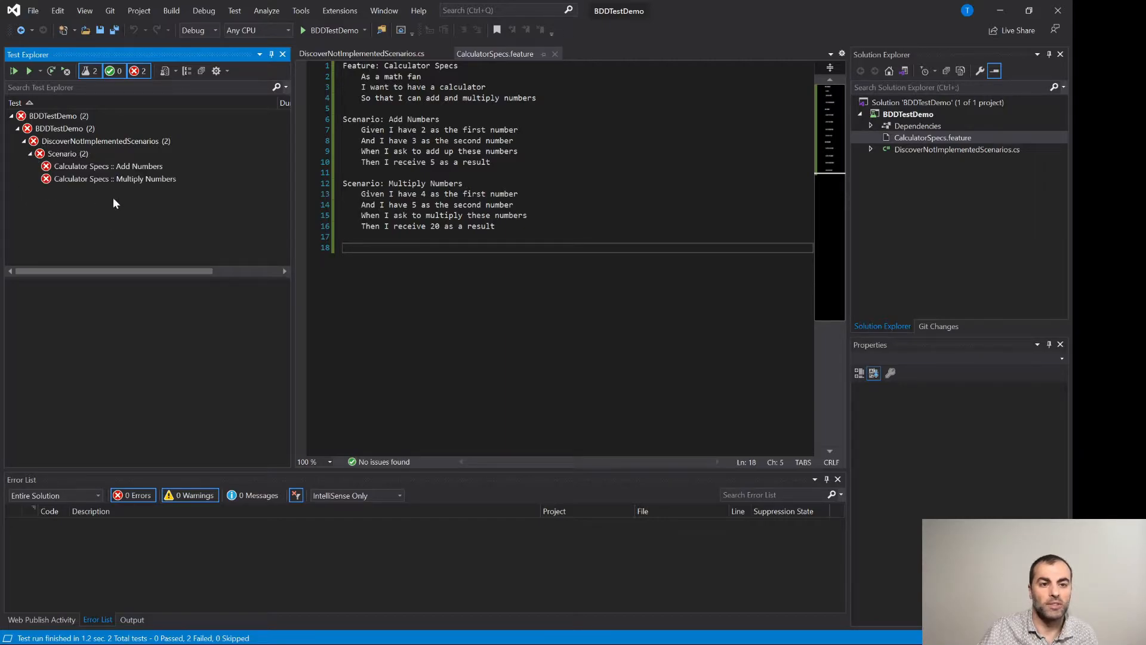
{"action": "mouse_move", "coordinate": [114, 178]}
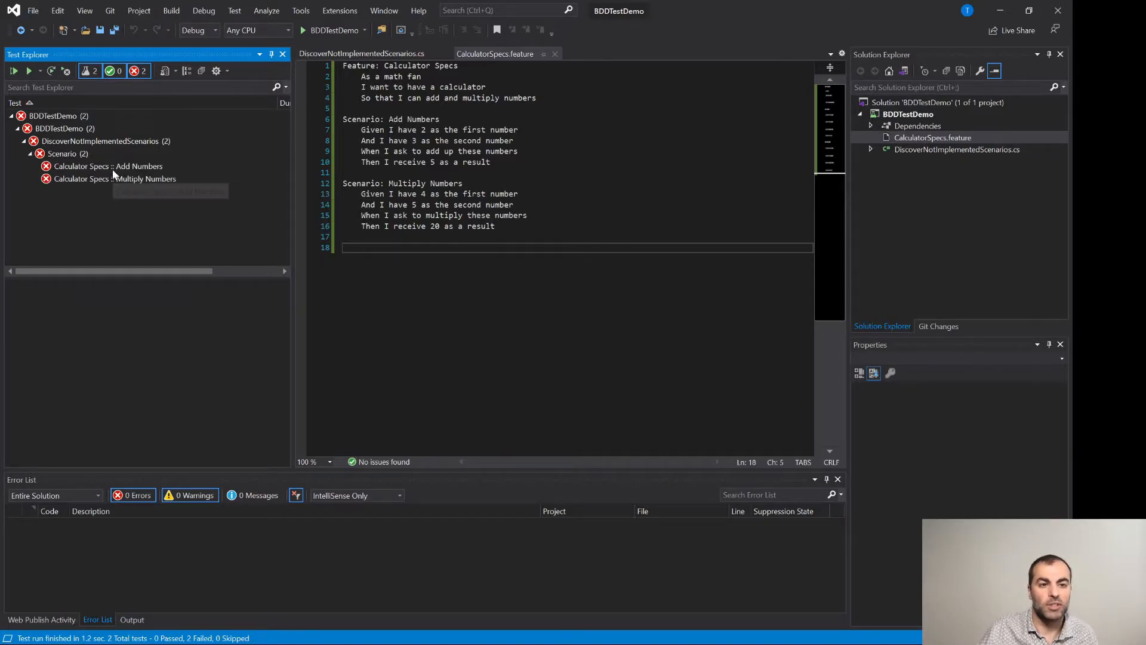
{"action": "left_click", "coordinate": [108, 166]}
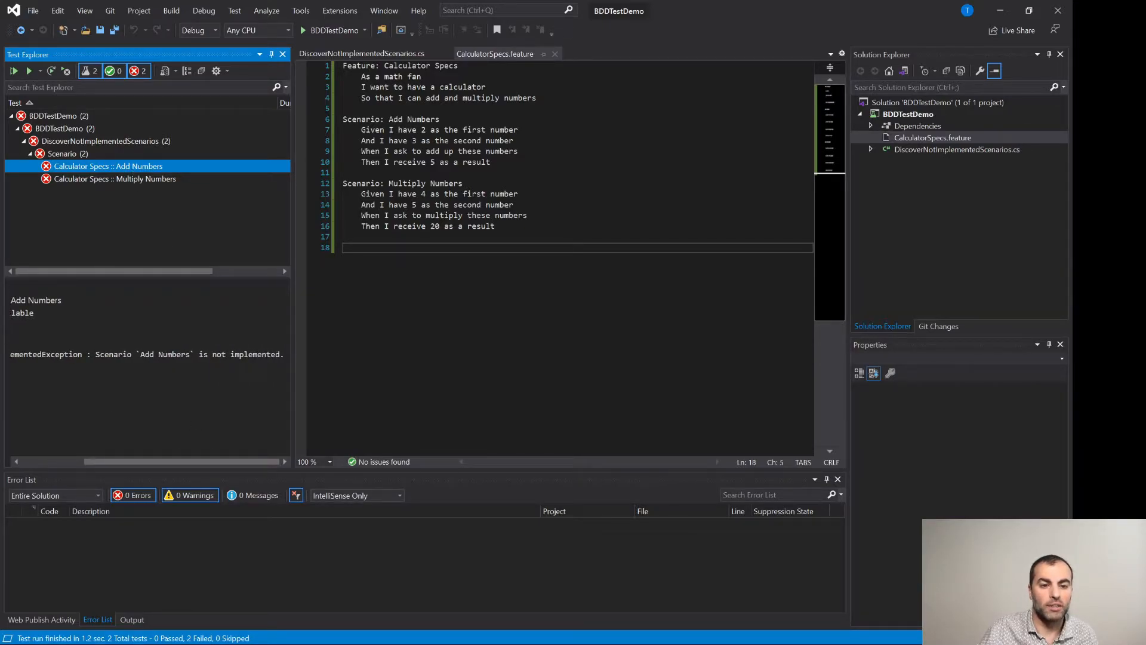
{"action": "triple_click", "coordinate": [426, 226]}
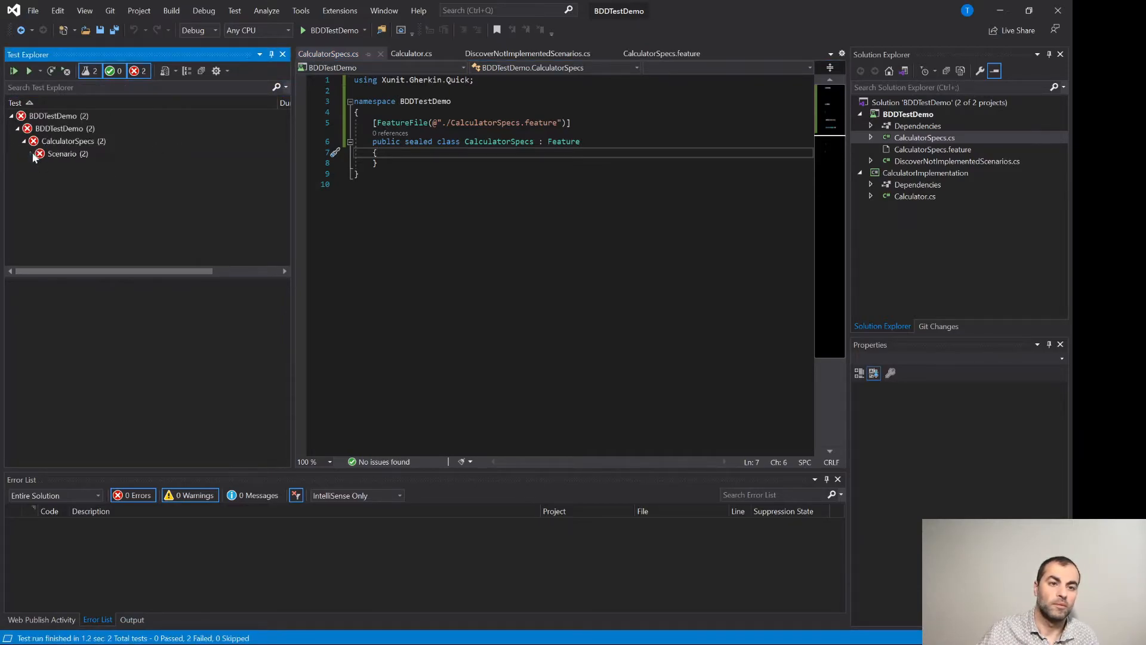
Add an empty Given_I_have_first_number method bound to 'I have 2 as the first number'
{"action": "left_click", "coordinate": [32, 154]}
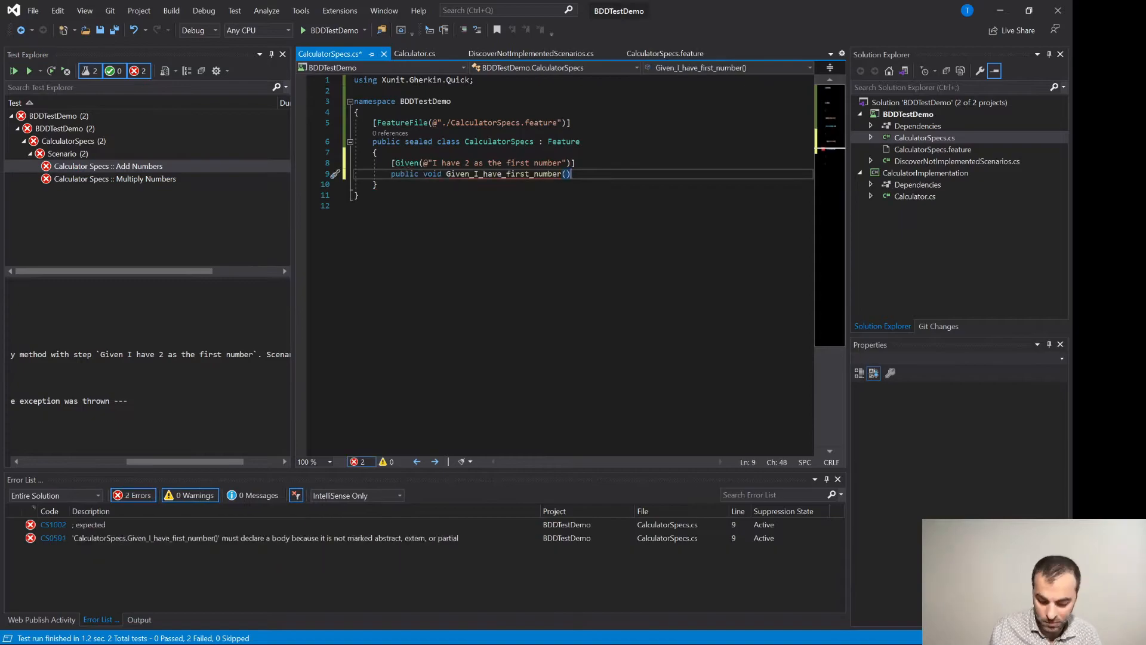
{"action": "type", "text": "{"}
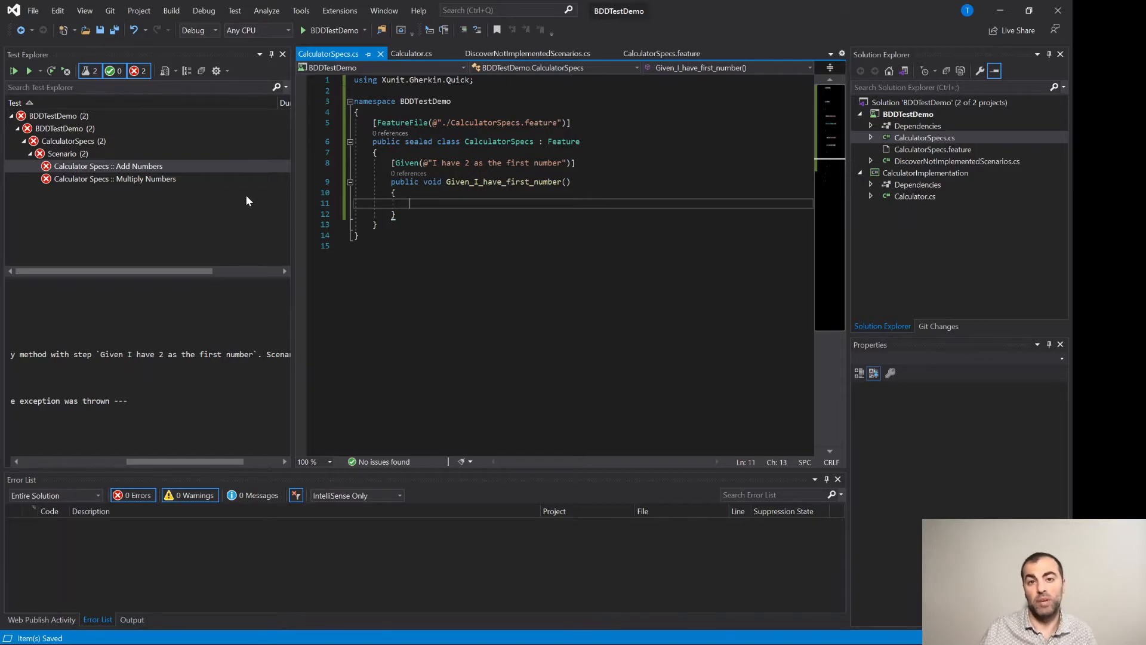
Rerun Add Numbers and change the Given binding to a (\d+) pattern with an int firstNumber parameter
{"action": "left_click", "coordinate": [107, 166]}
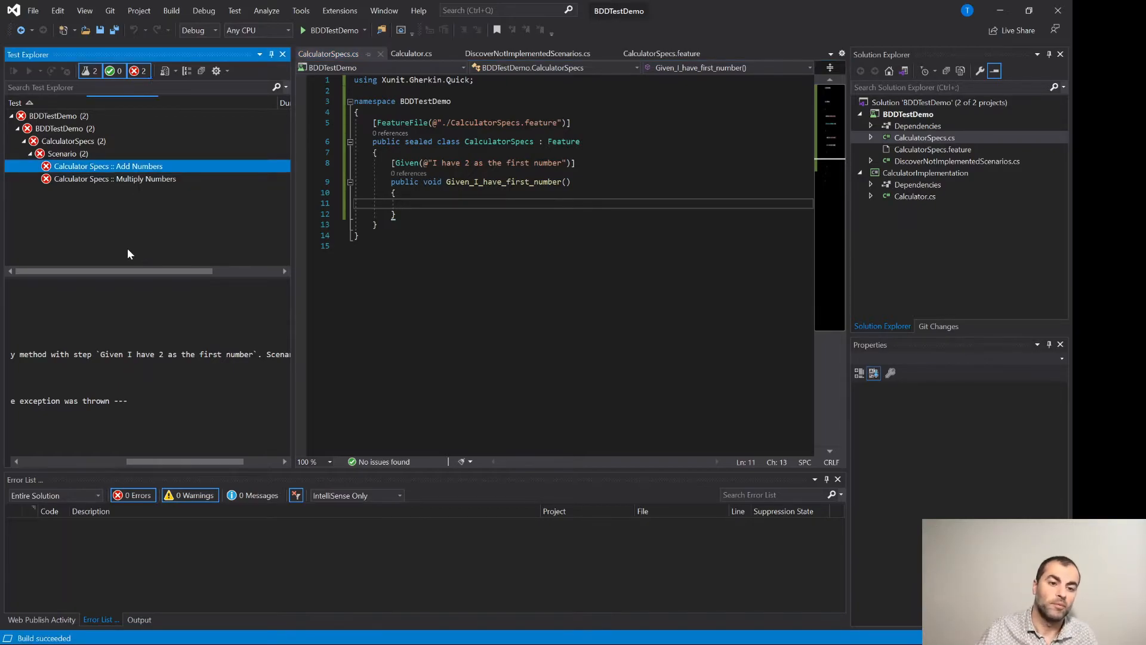
{"action": "left_click", "coordinate": [14, 71]}
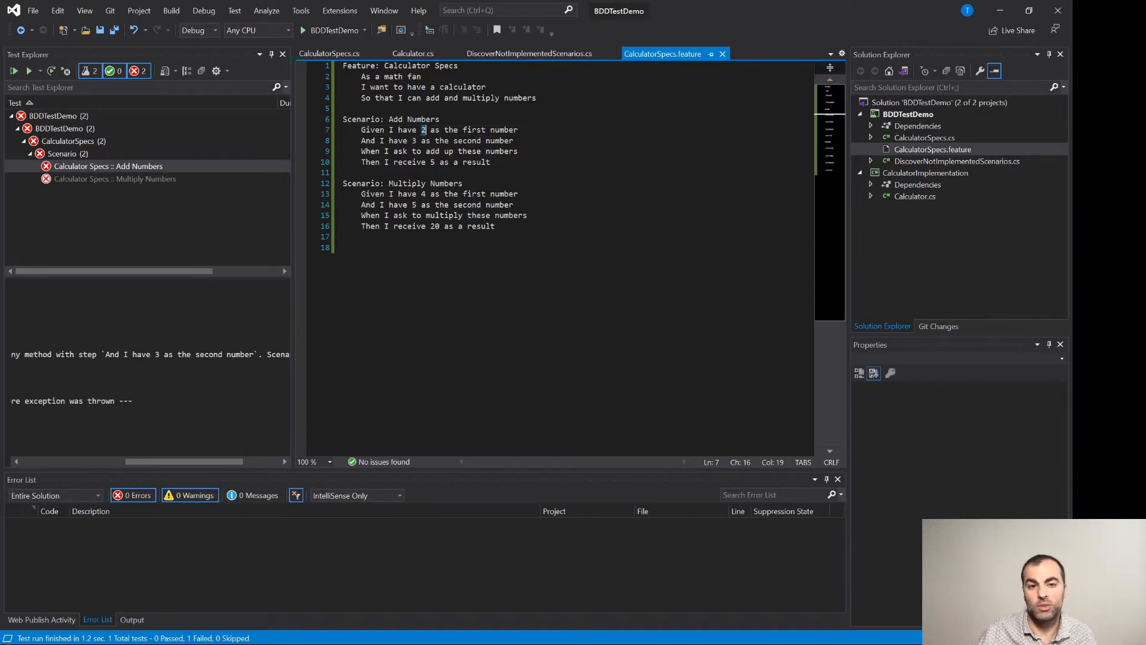
{"action": "left_click", "coordinate": [328, 54]}
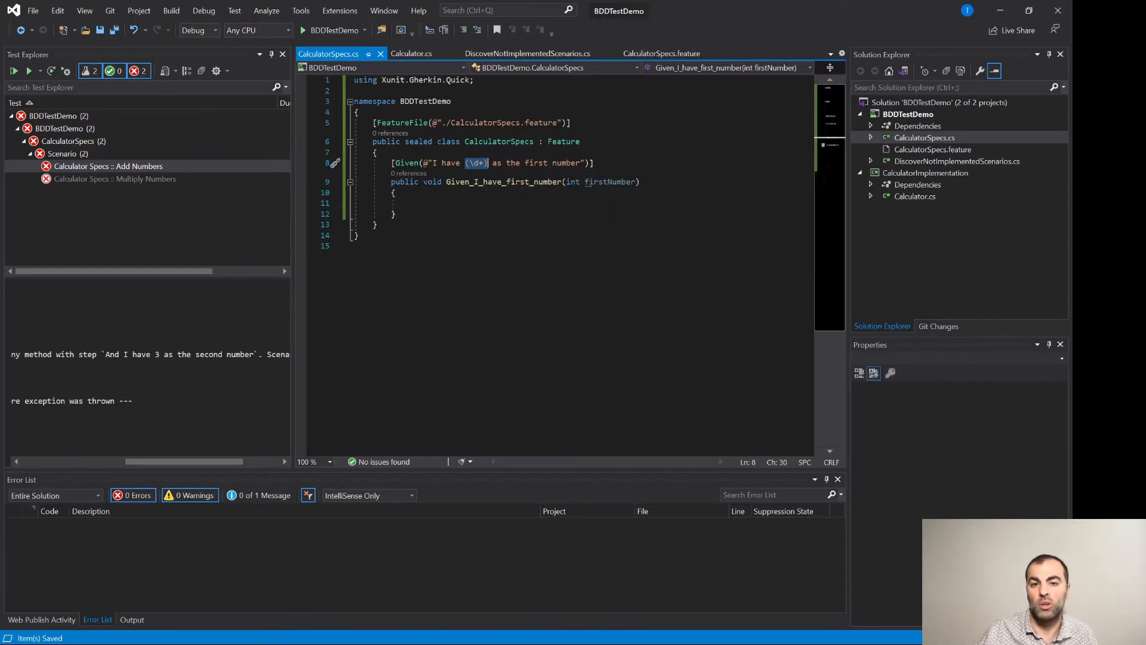
{"action": "double_click", "coordinate": [610, 181]}
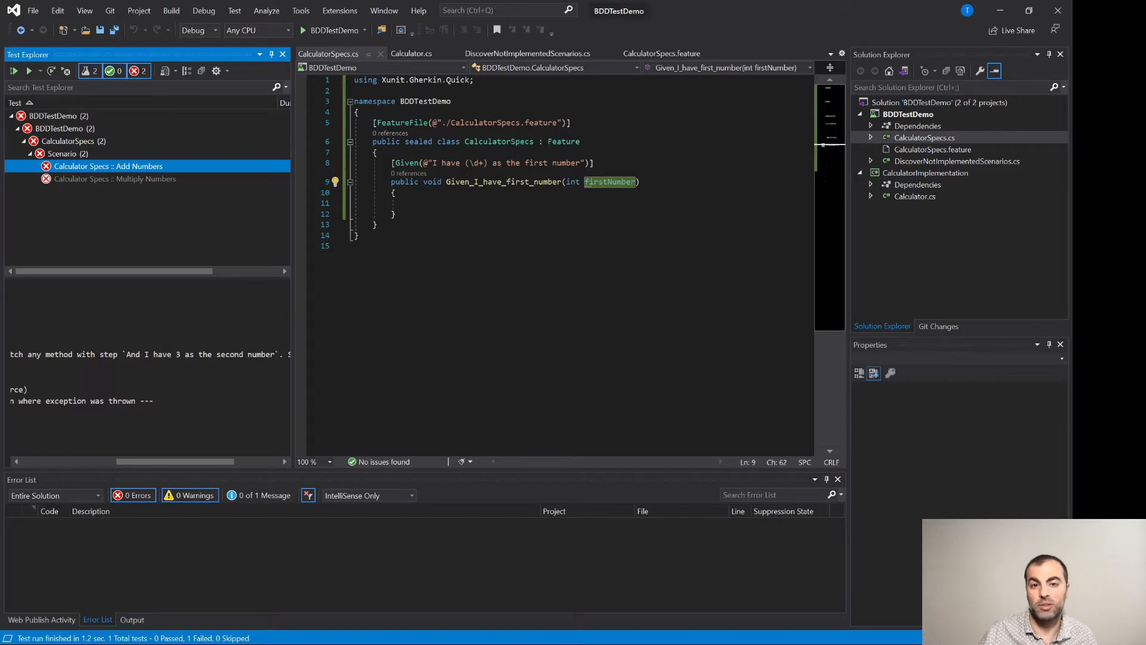
{"action": "mouse_move", "coordinate": [499, 141]}
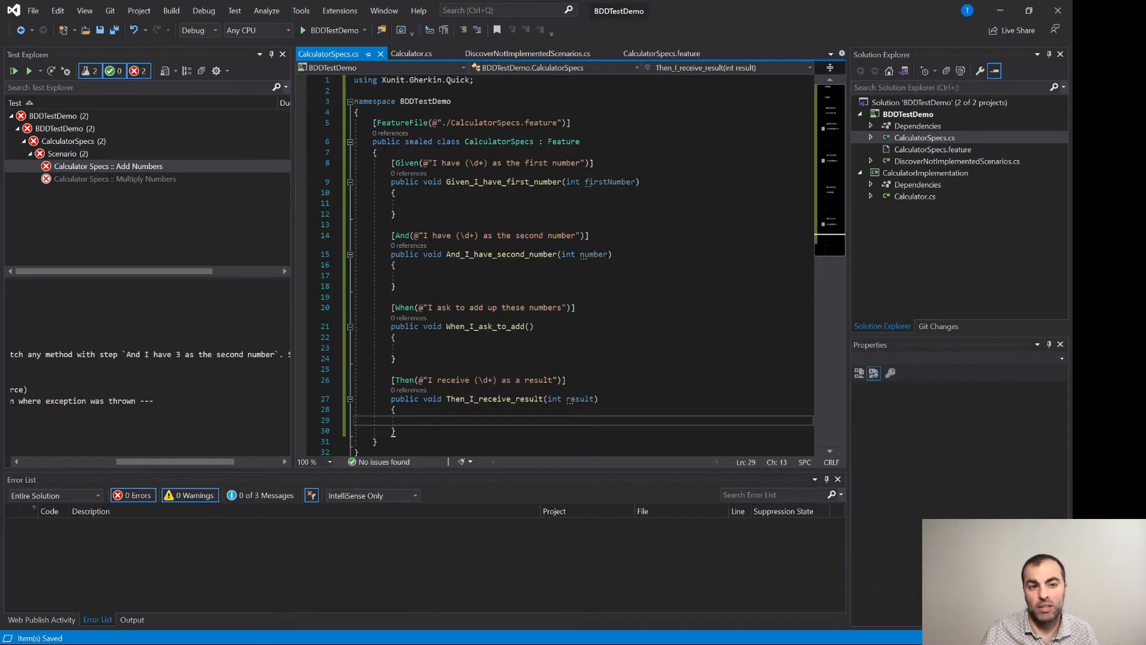
{"action": "mouse_move", "coordinate": [107, 166]}
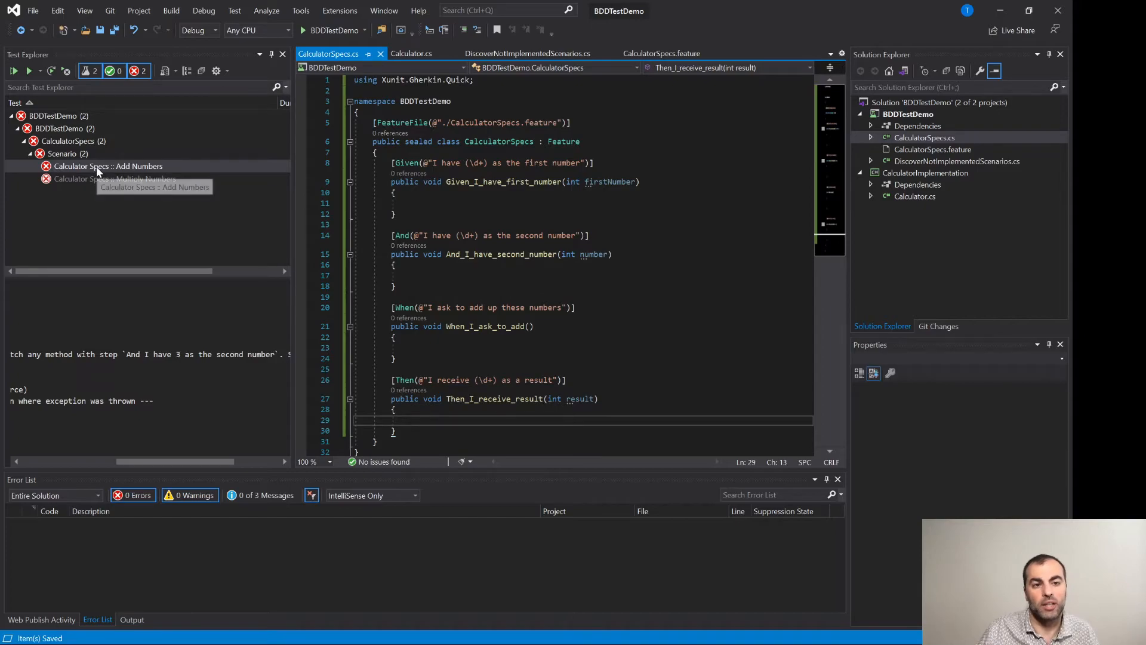
Review the results: Add Numbers passing with empty And/When/Then bindings, Multiply Numbers still failing
{"action": "left_click", "coordinate": [109, 166]}
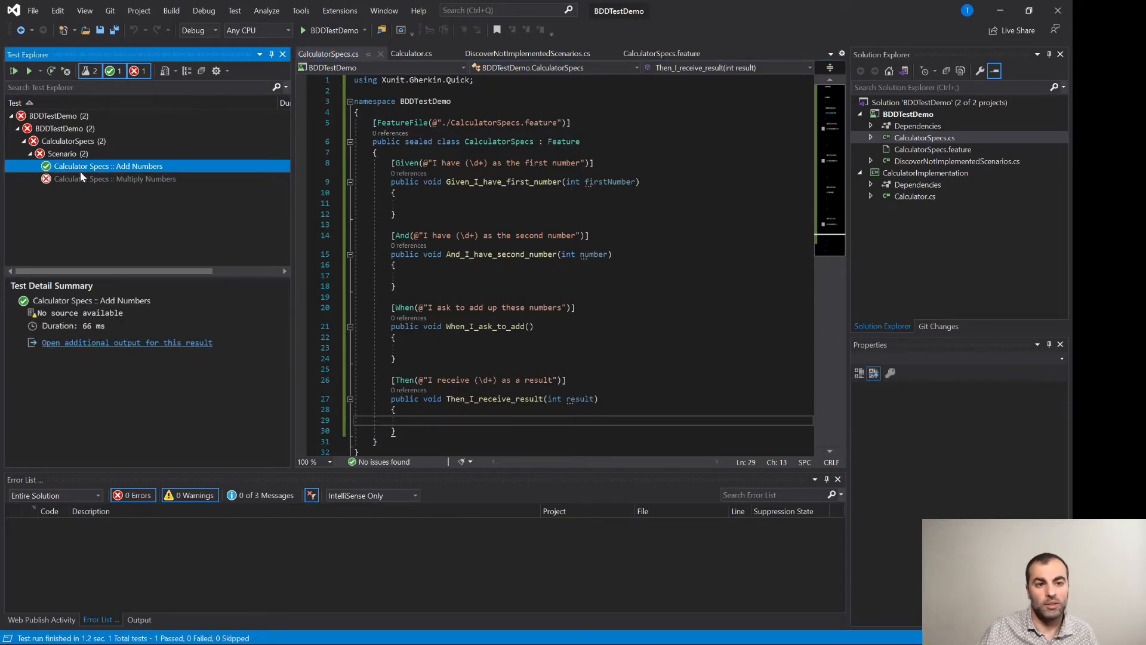
{"action": "left_click", "coordinate": [113, 178]}
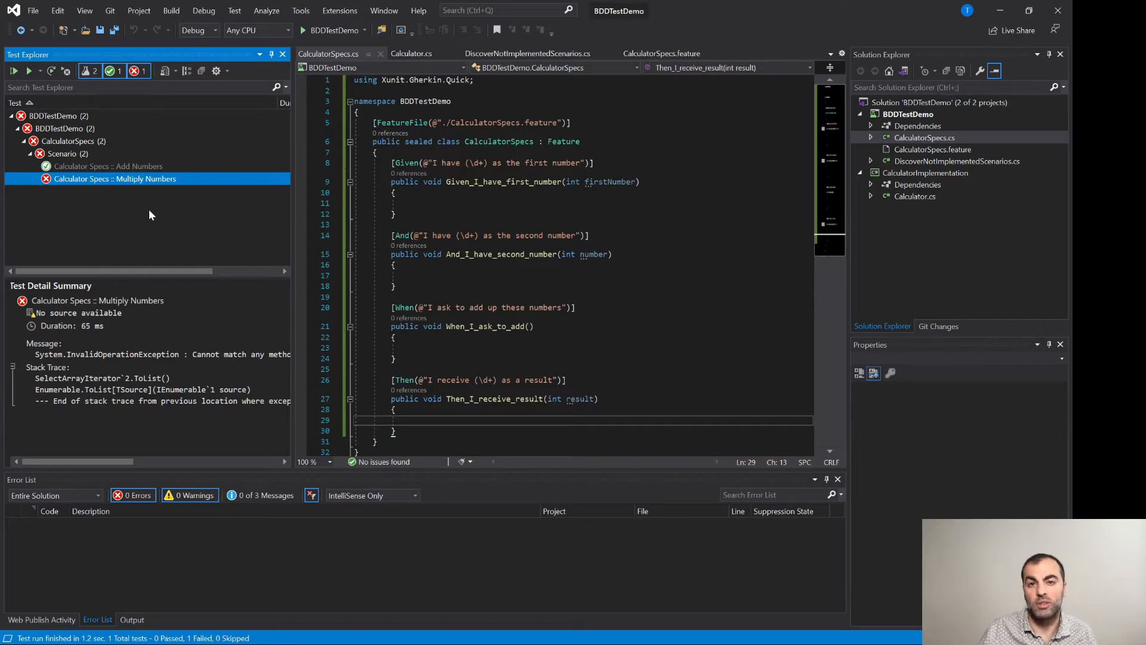
{"action": "left_click", "coordinate": [108, 166]}
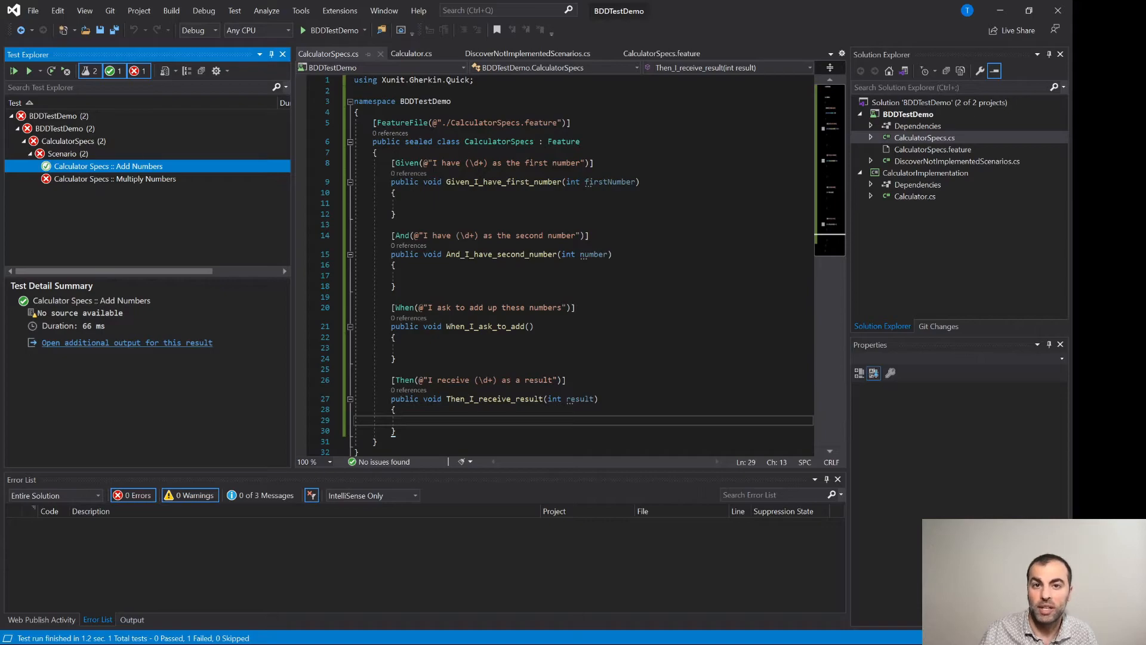
Add a private readonly Calculator field driving the steps, then go to the Calculator class with its generated stubs
{"action": "type", "text": "private readonly Calculator _calculator = new Calculator();"}
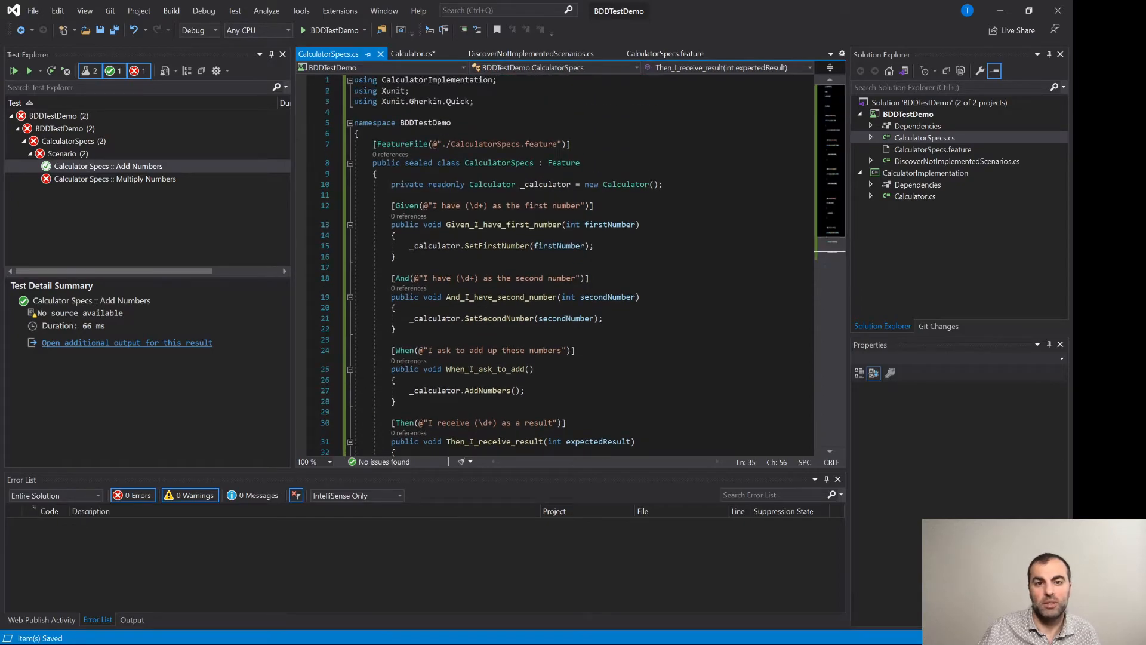
{"action": "left_click", "coordinate": [413, 54]}
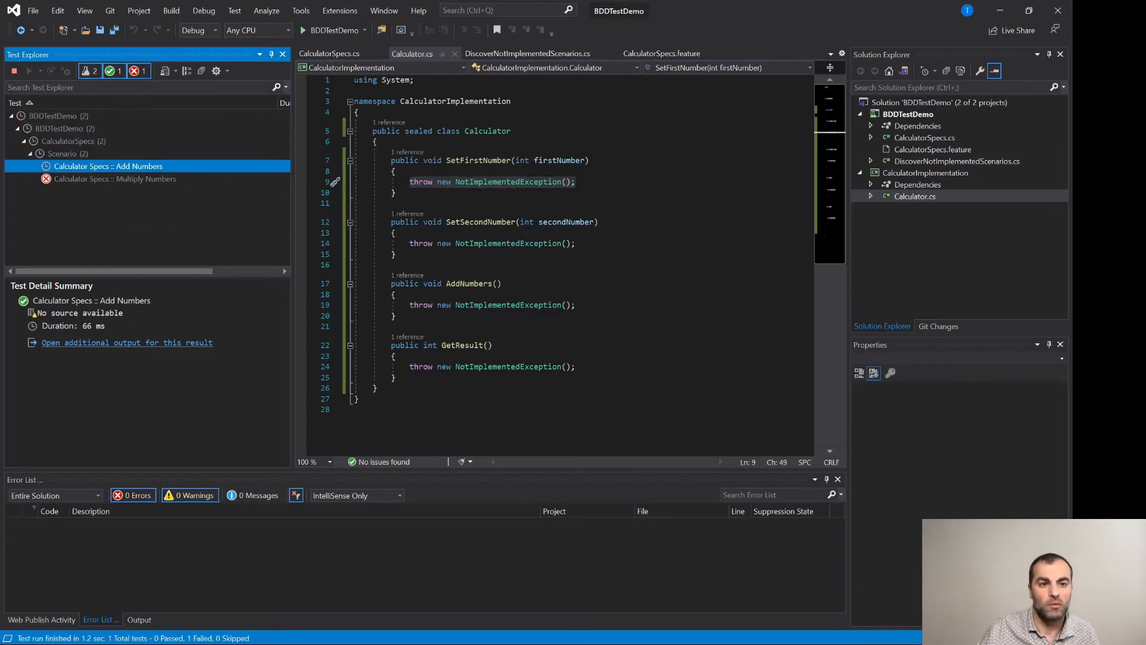
Implement Calculator's _firstNumber, _secondNumber, _result fields with setters, AddNumbers and GetResult
{"action": "left_click", "coordinate": [14, 71]}
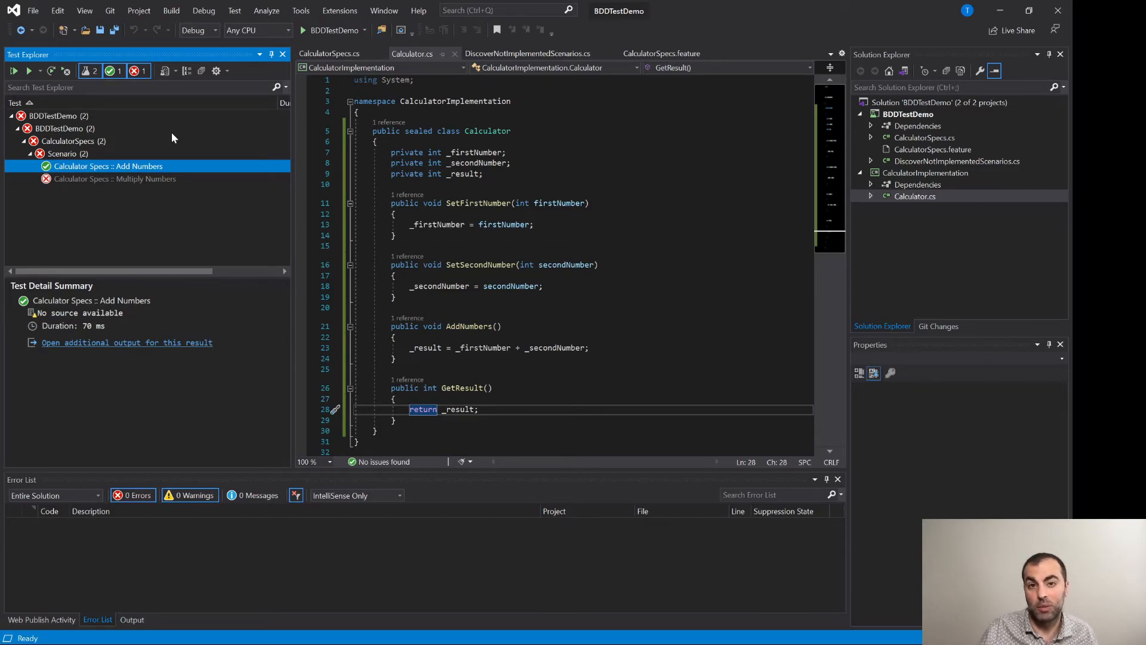
Inspect the failing Multiply Numbers step and add MultiplyNumbers storing _firstNumber * _secondNumber in _result
{"action": "left_click", "coordinate": [114, 178]}
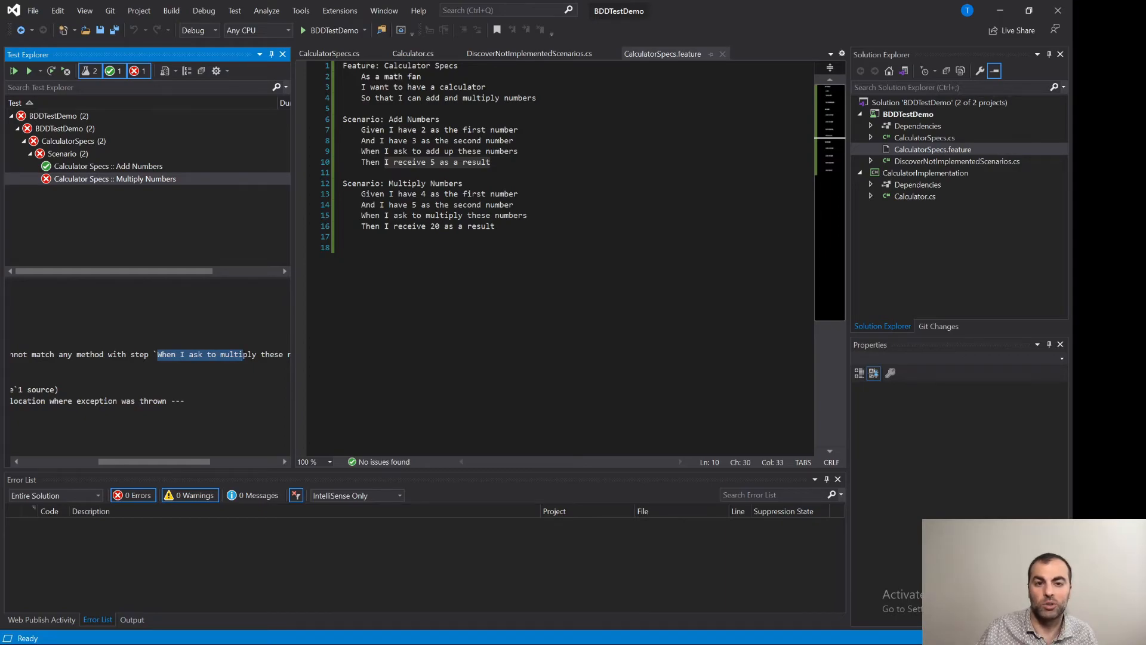
{"action": "mouse_move", "coordinate": [441, 169]}
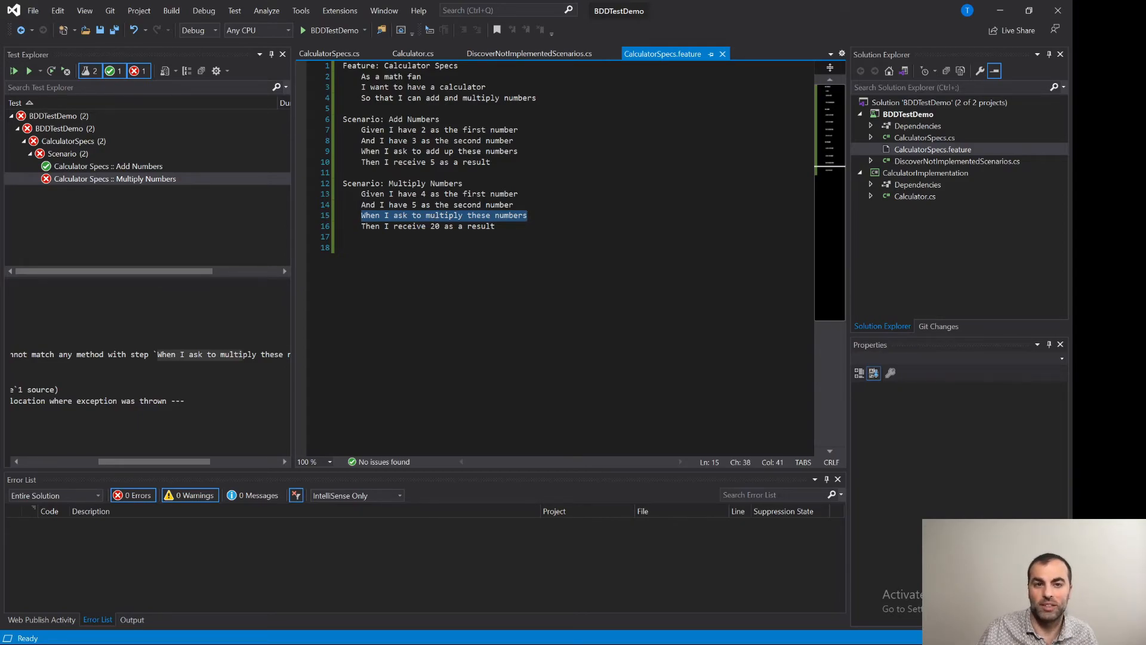
{"action": "left_click", "coordinate": [412, 54]}
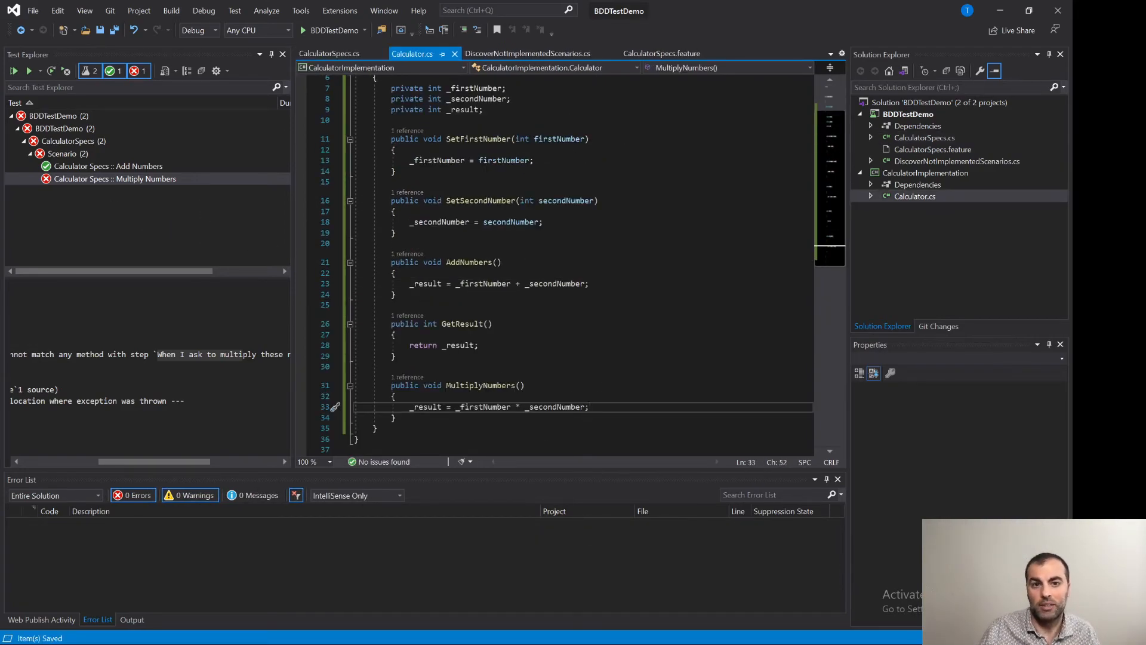
Run all tests and confirm both Add Numbers and Multiply Numbers scenarios pass
{"action": "scroll", "scroll_direction": "down", "scroll_amount": 3}
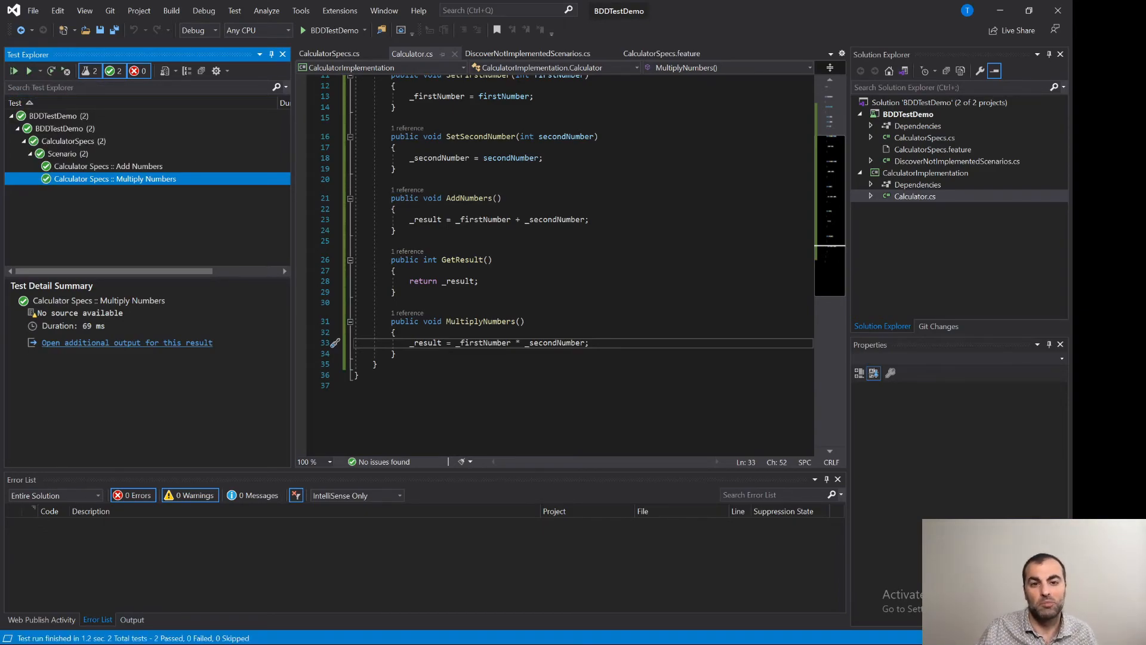
Show When_I_ask_to_multiply in CalculatorSpecs.cs calling the Calculator's MultiplyNumbers method
{"action": "left_click", "coordinate": [662, 54]}
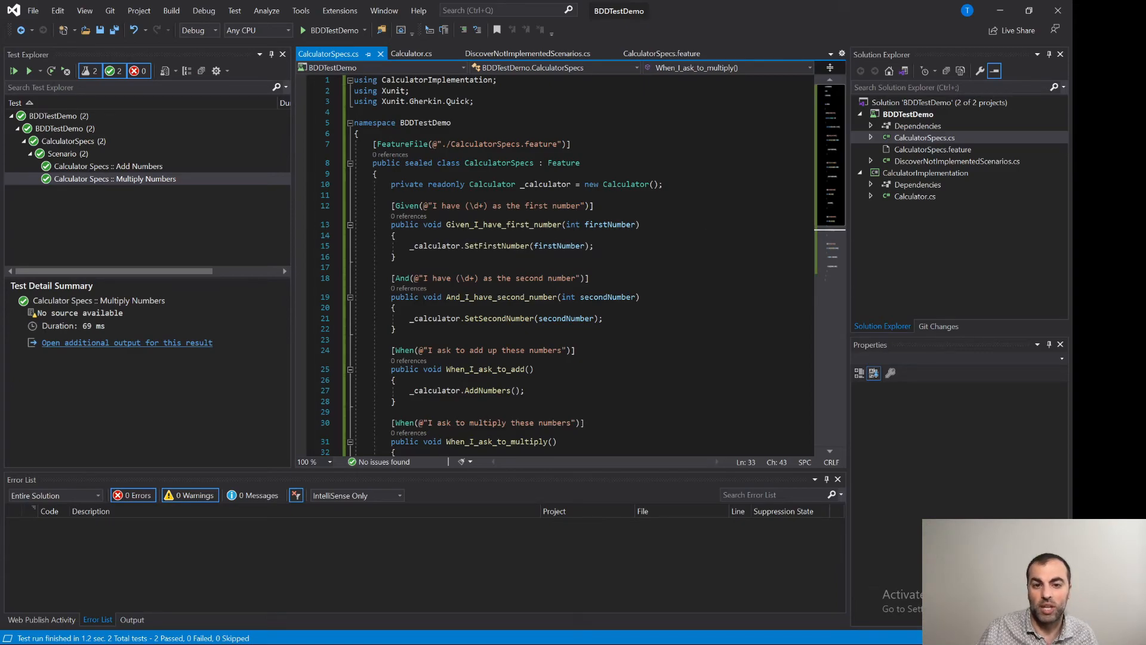
{"action": "scroll", "scroll_direction": "down", "scroll_amount": 3}
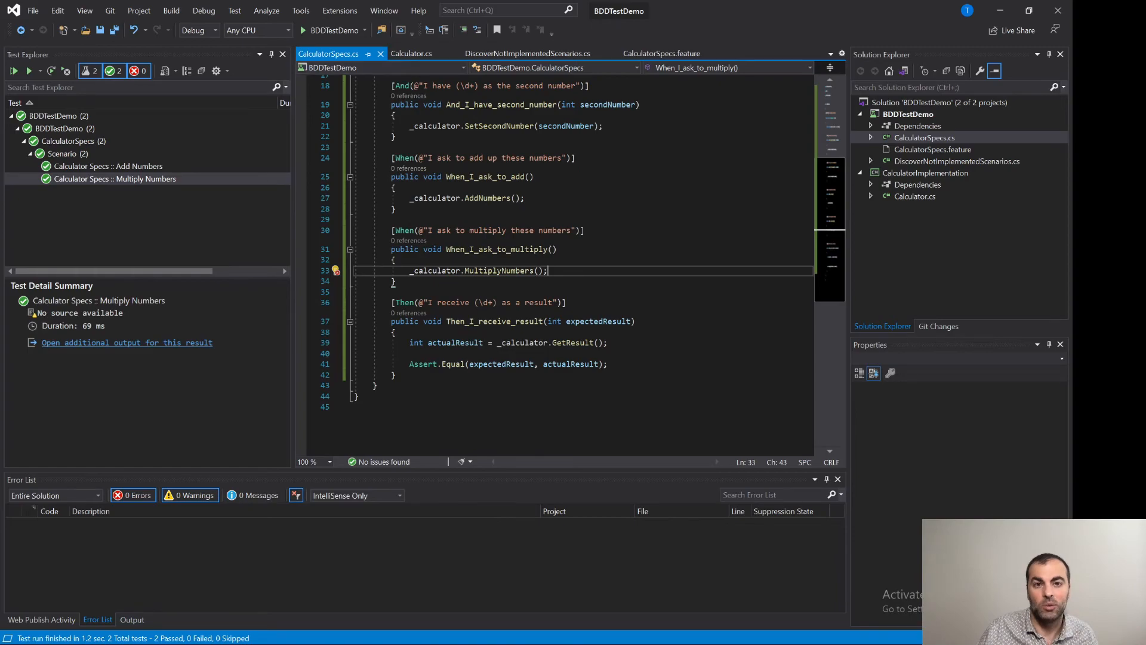